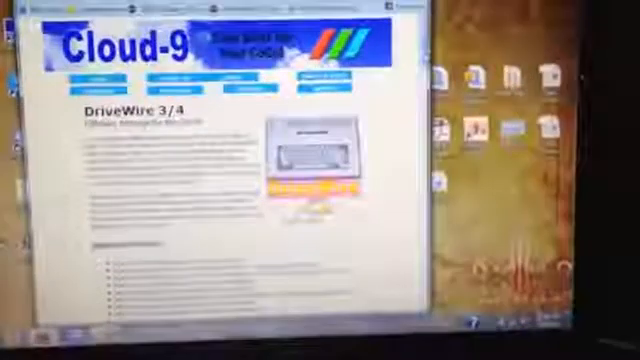
scroll("down", 3)
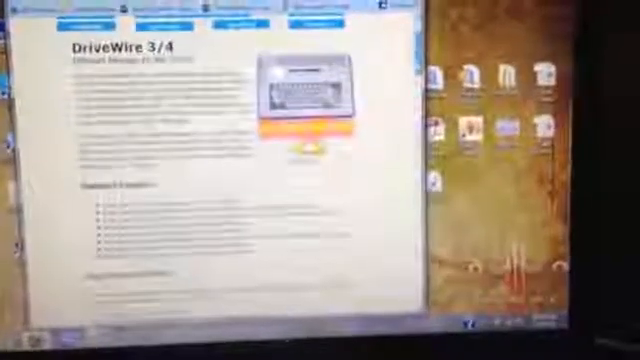